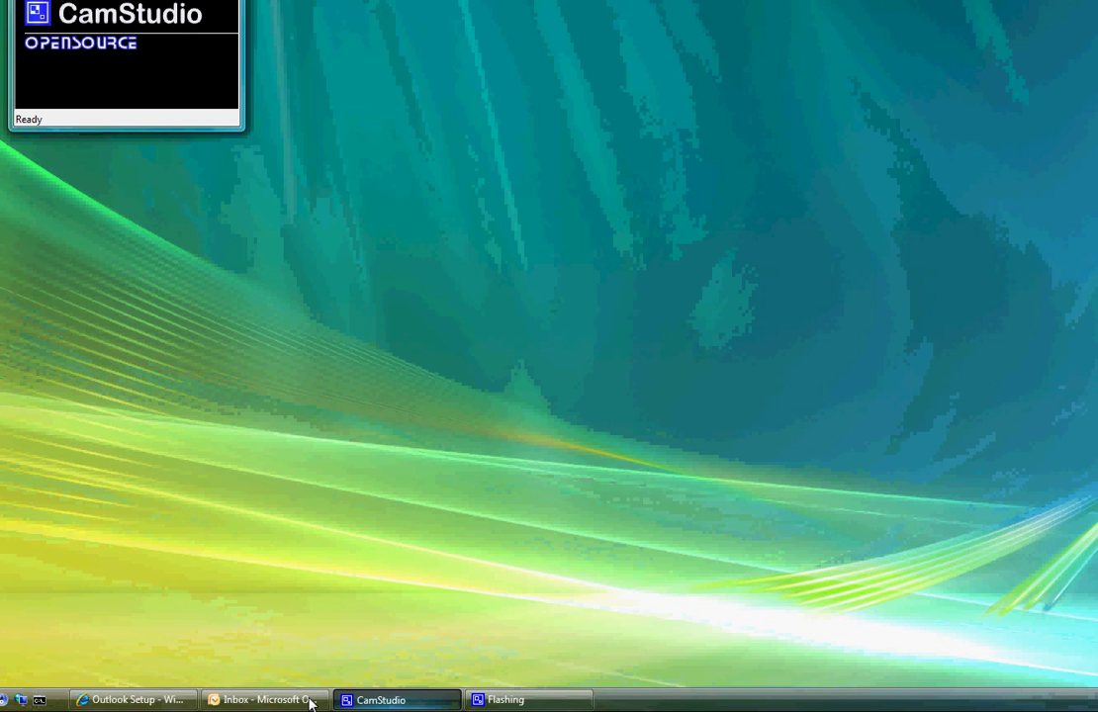
Bring Outlook to the front and show the Joe Blogs mailbox's Outlook Today summary.
click(264, 699)
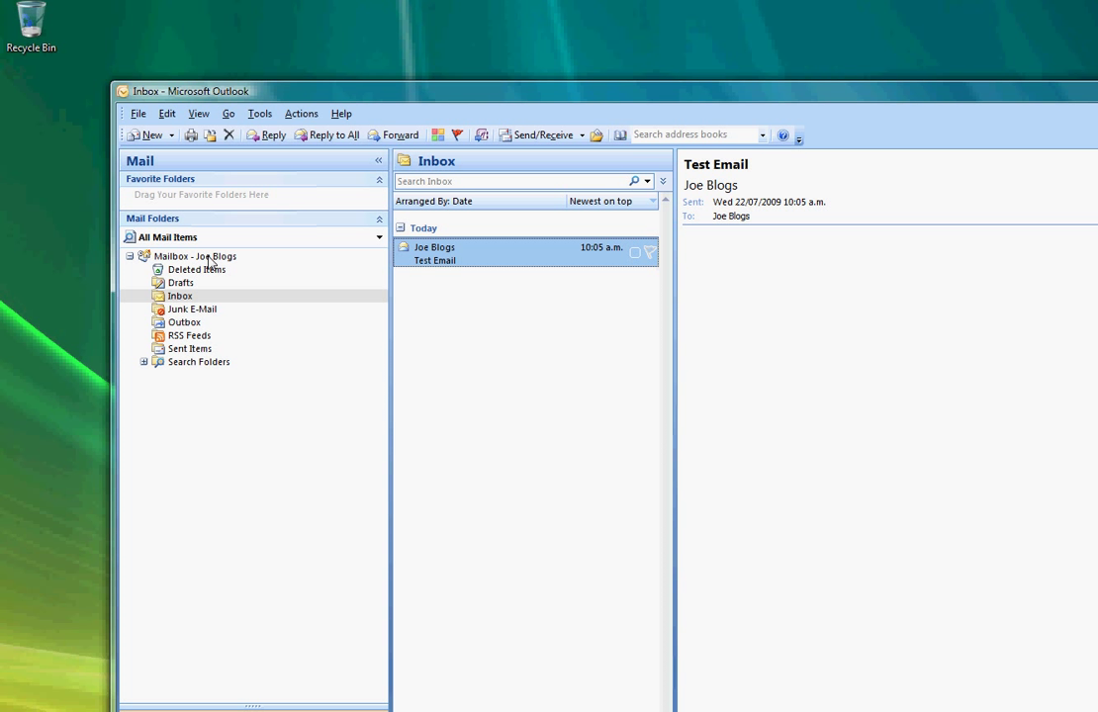
click(195, 256)
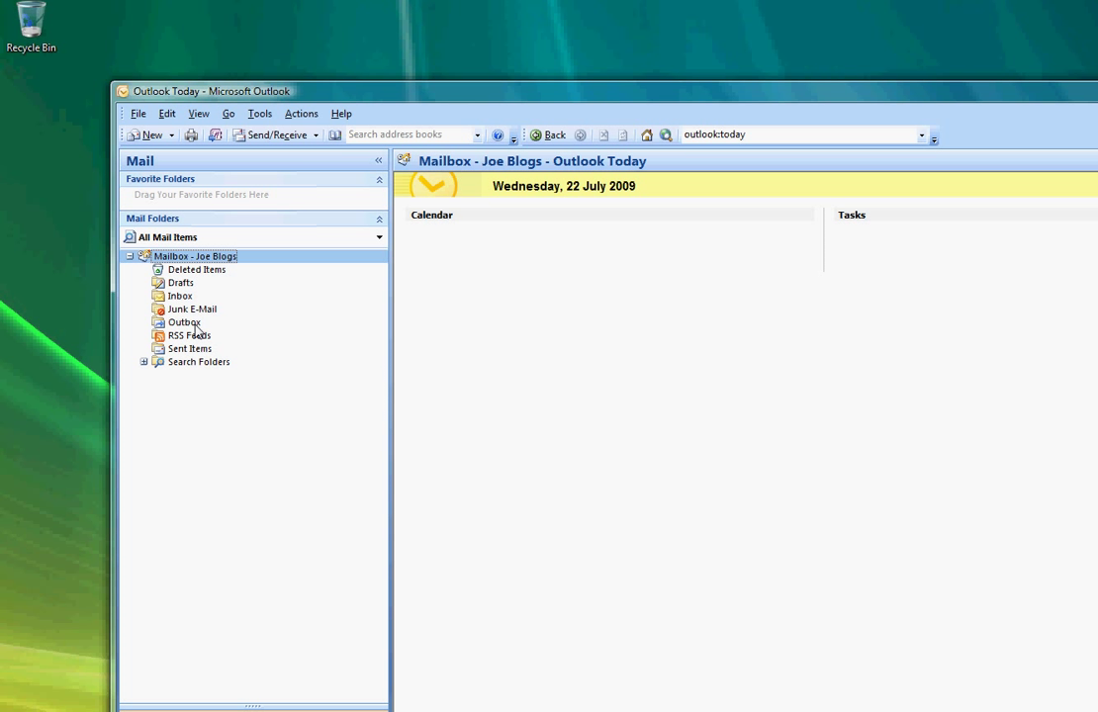
mouse_move(201, 264)
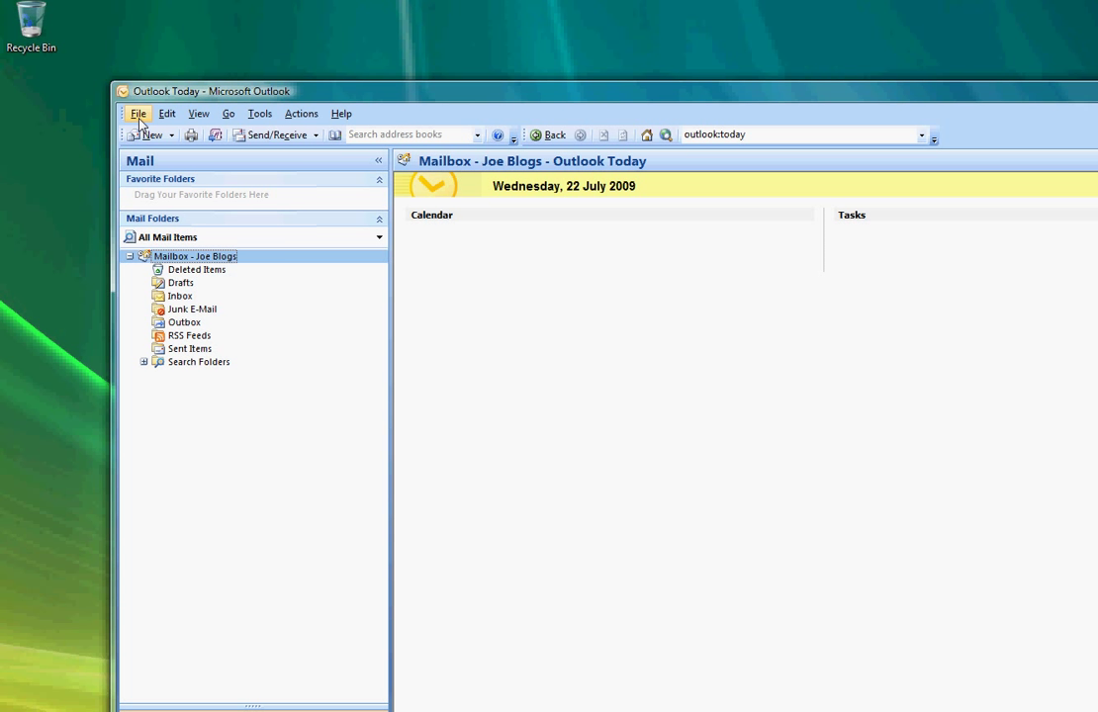
Launch the Import and Export Wizard from the File menu.
click(138, 112)
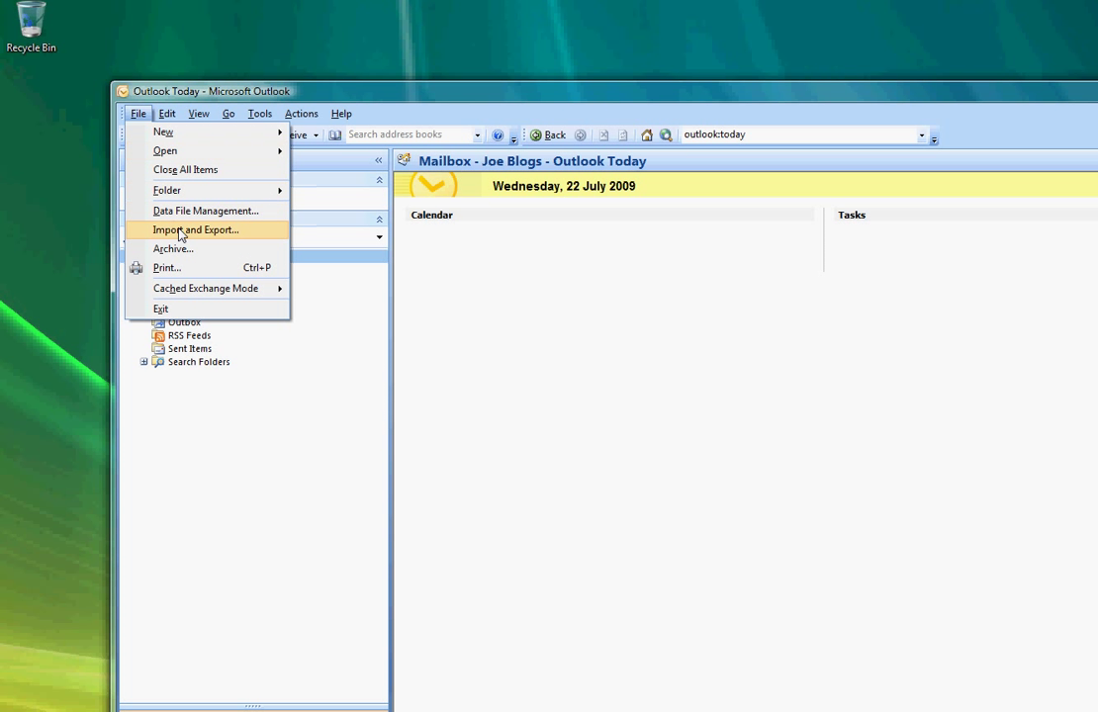
click(194, 229)
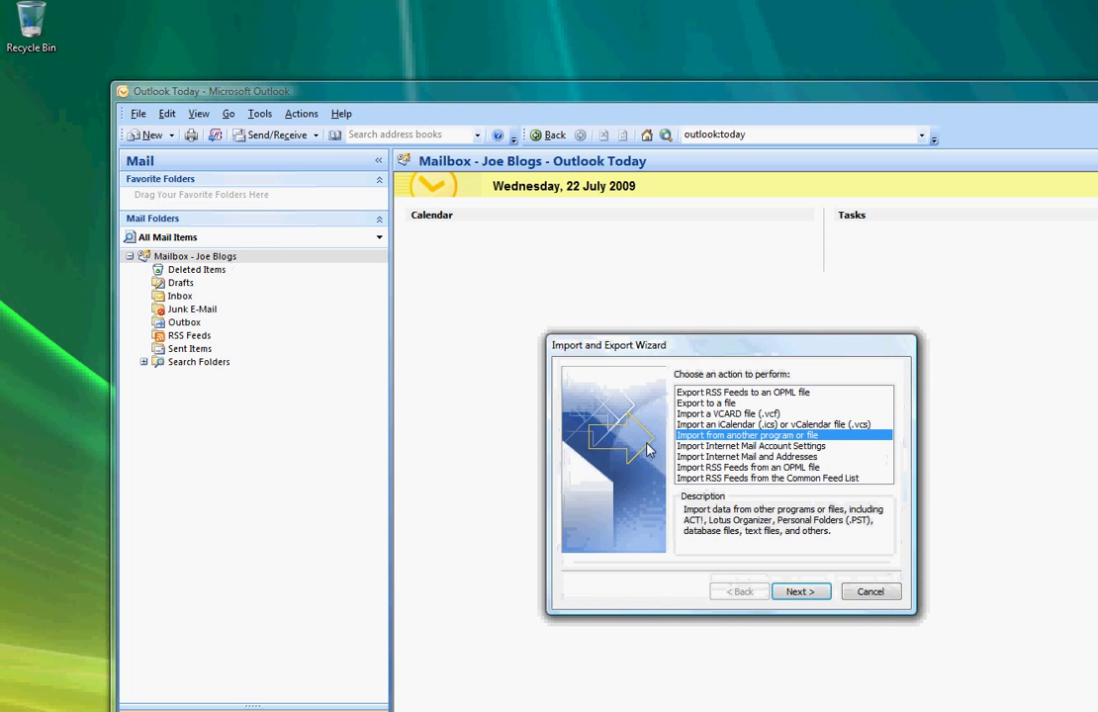
mouse_move(712, 413)
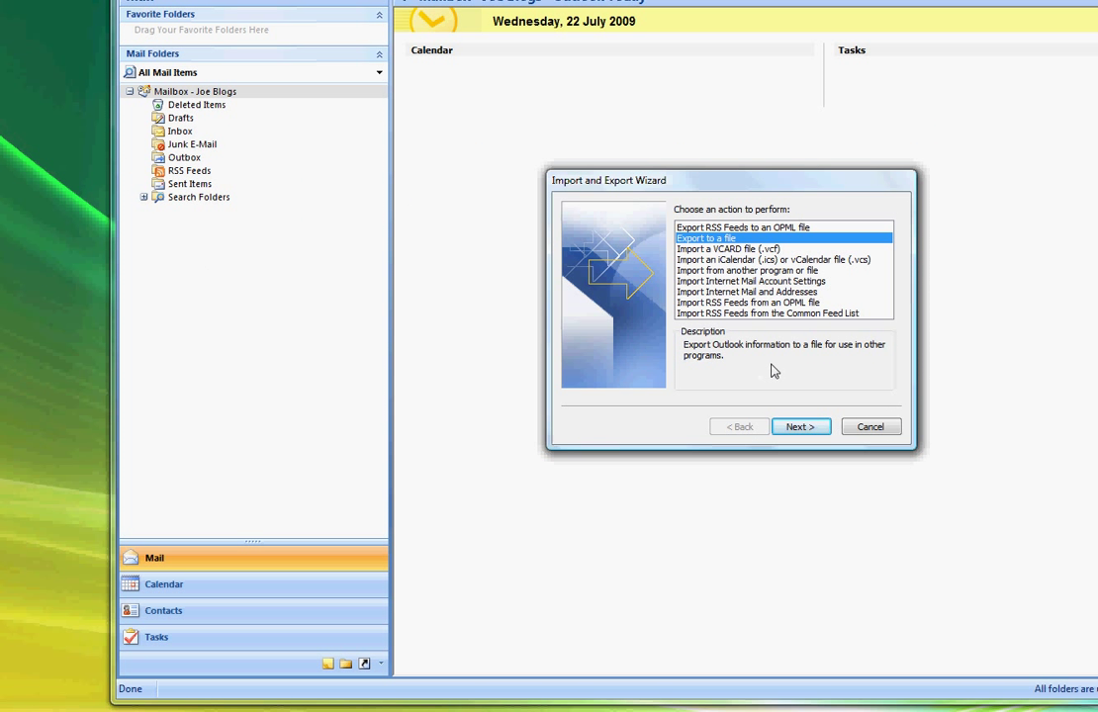
mouse_move(799, 375)
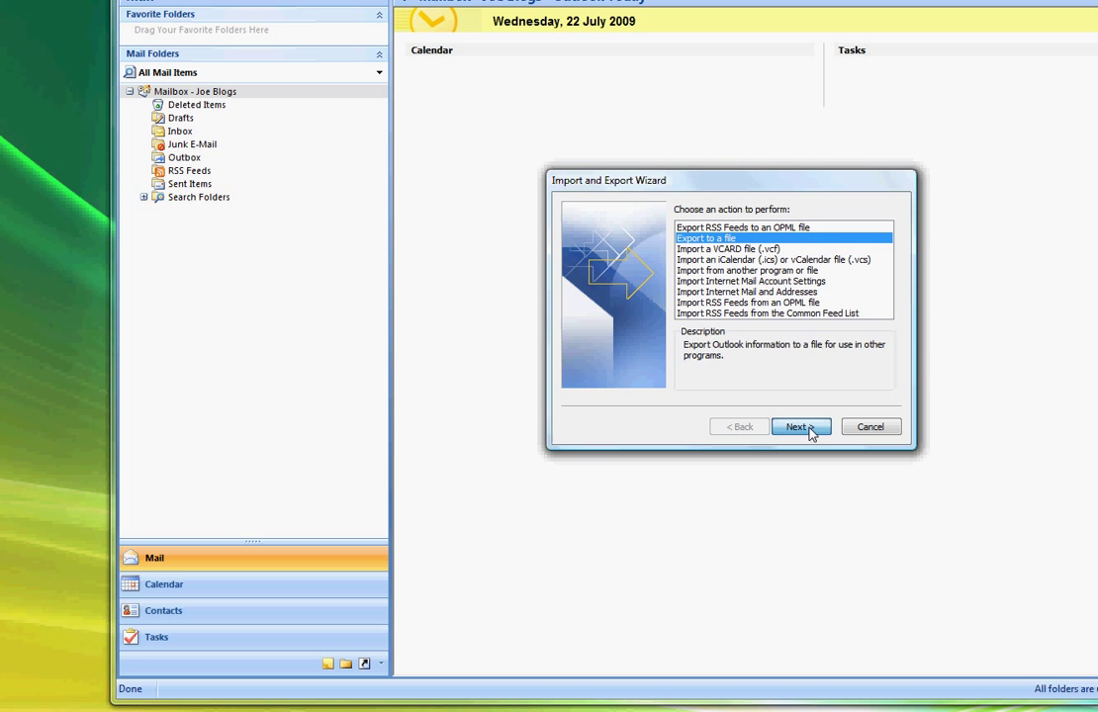
Export as a Personal Folder File (.pst) from Mailbox - Joe Blogs, including subfolders.
click(799, 427)
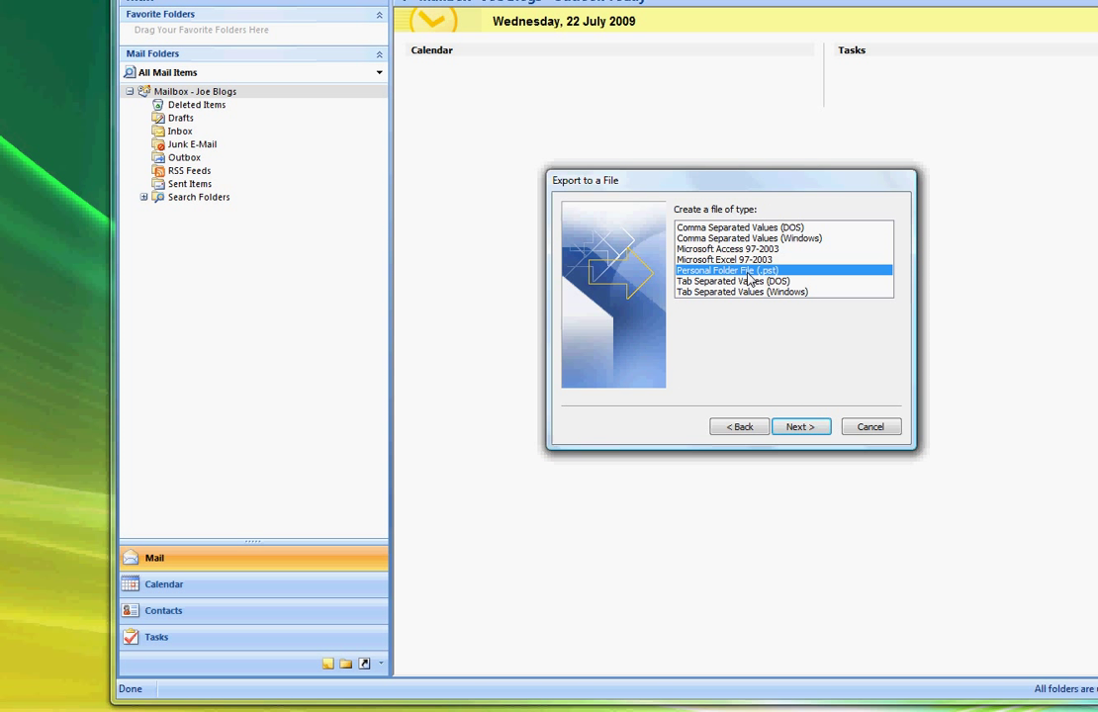
click(799, 427)
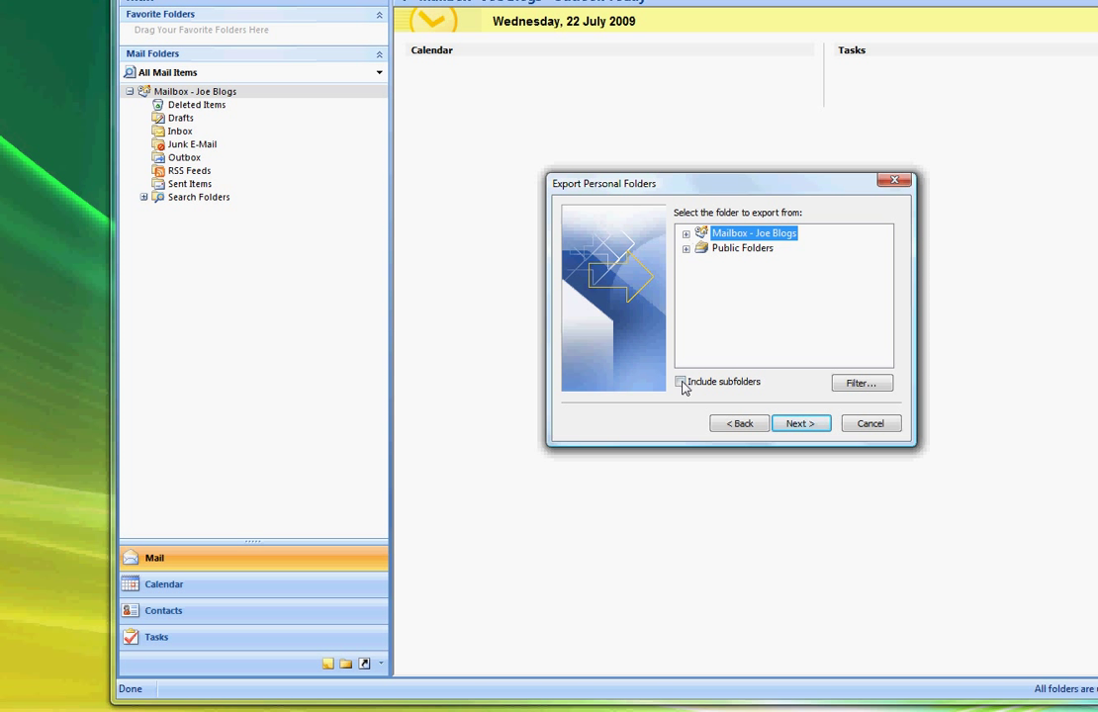
click(681, 381)
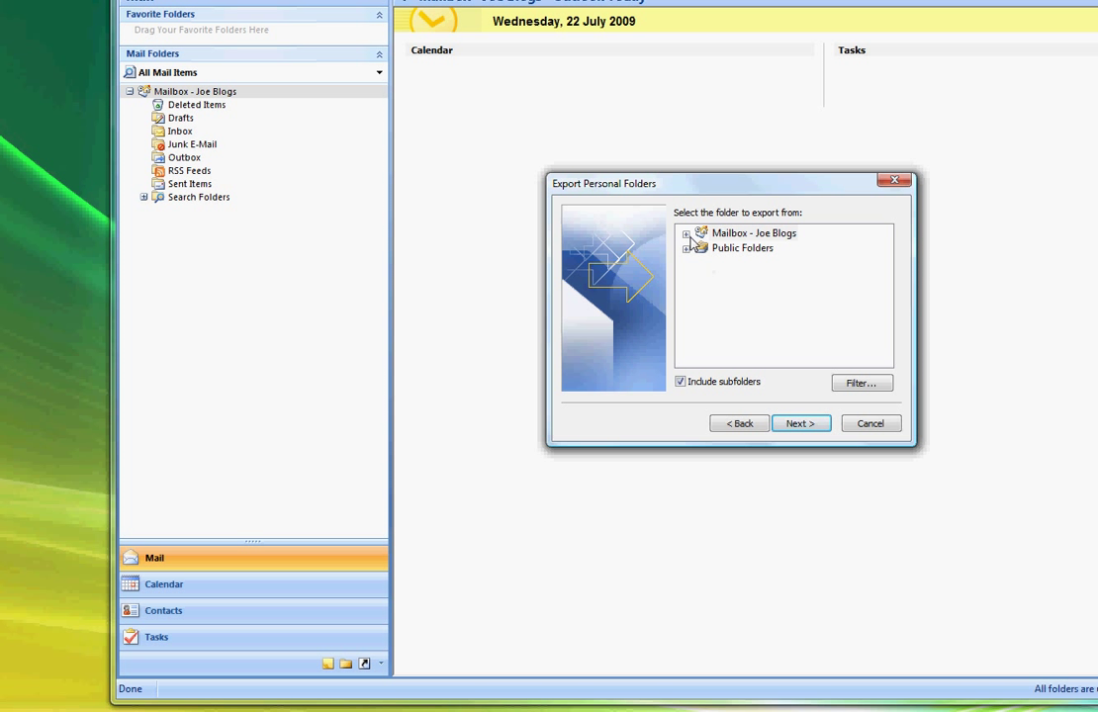
click(687, 232)
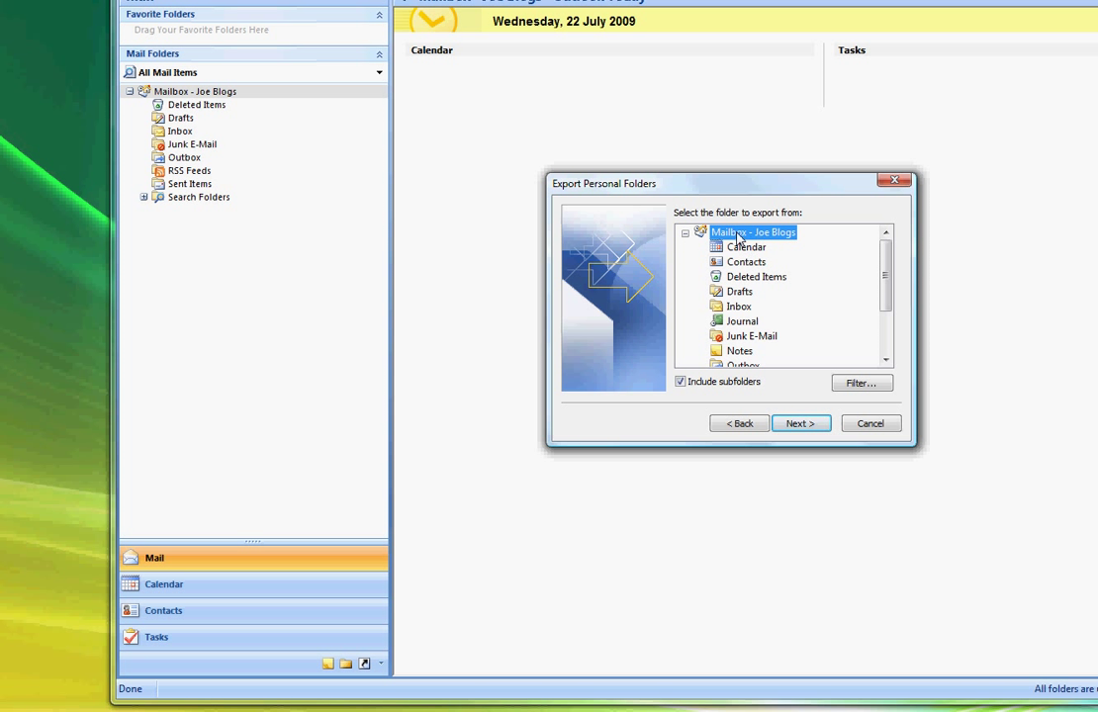
mouse_move(707, 346)
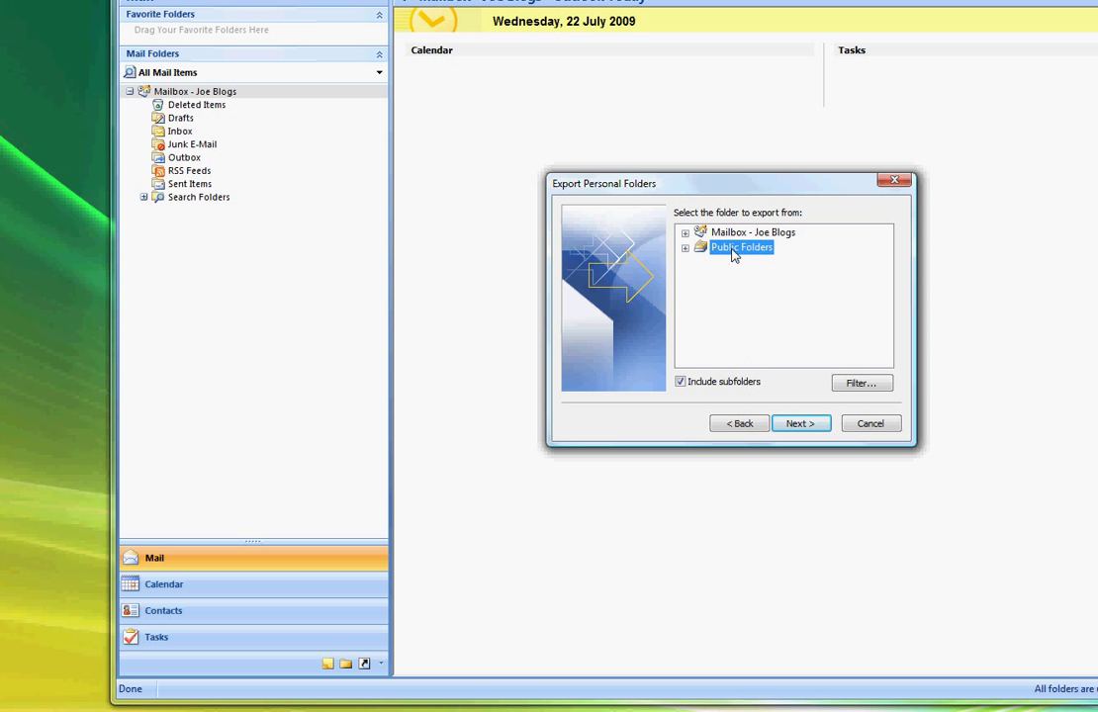
mouse_move(715, 235)
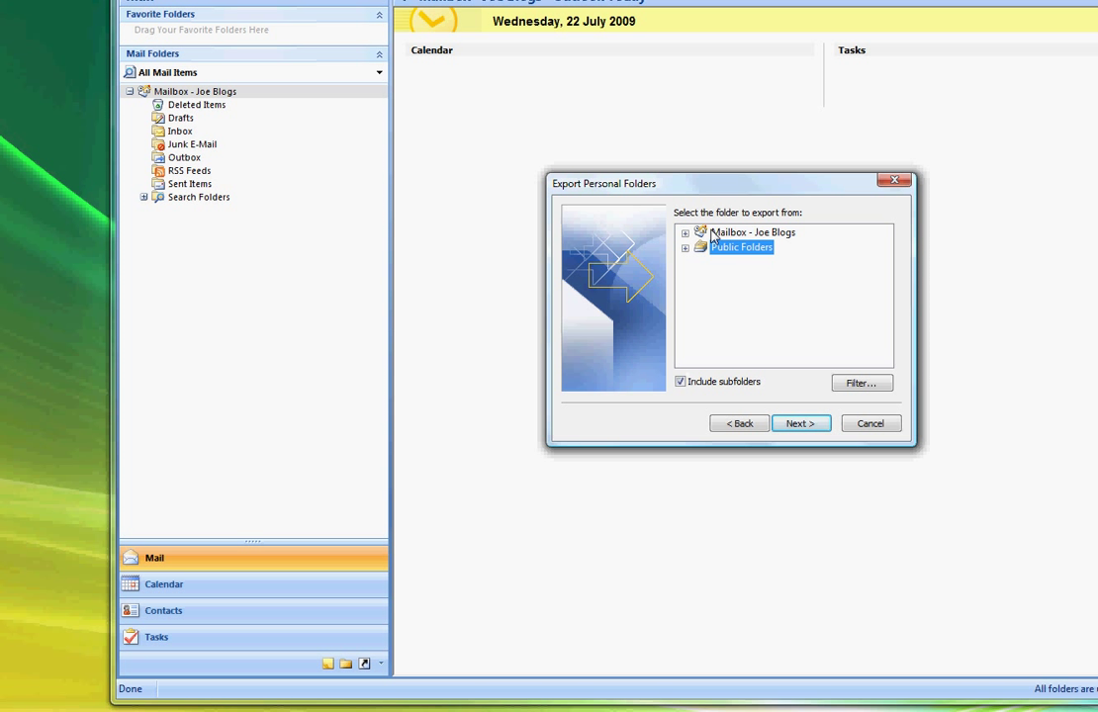
click(752, 232)
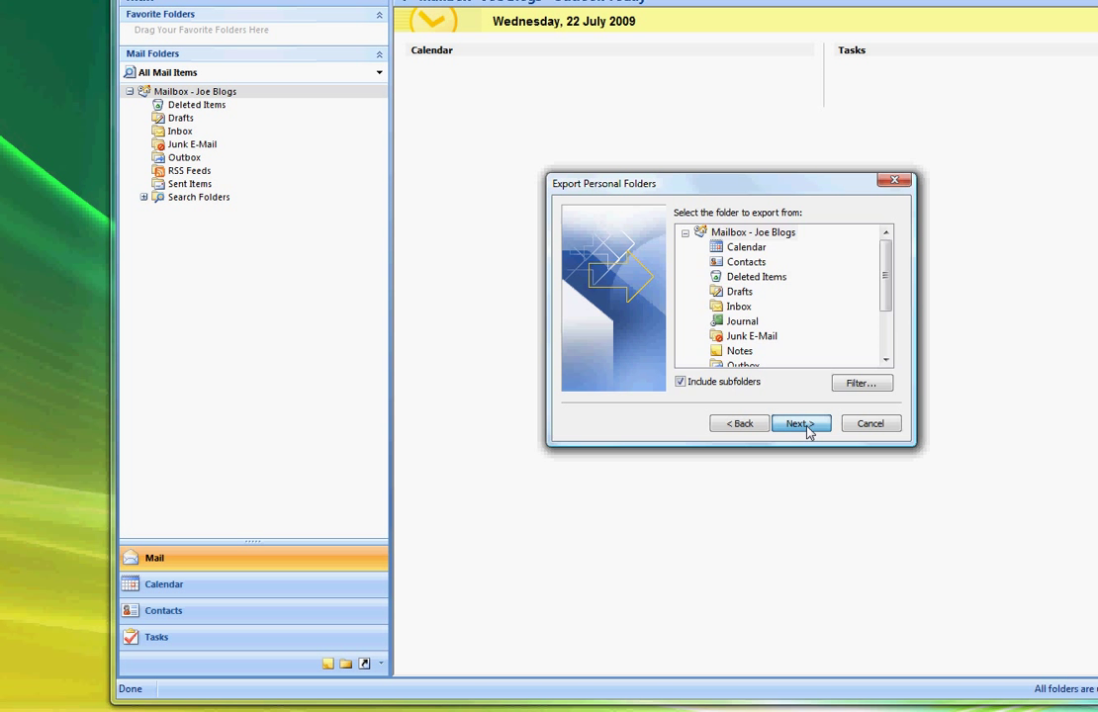
click(798, 424)
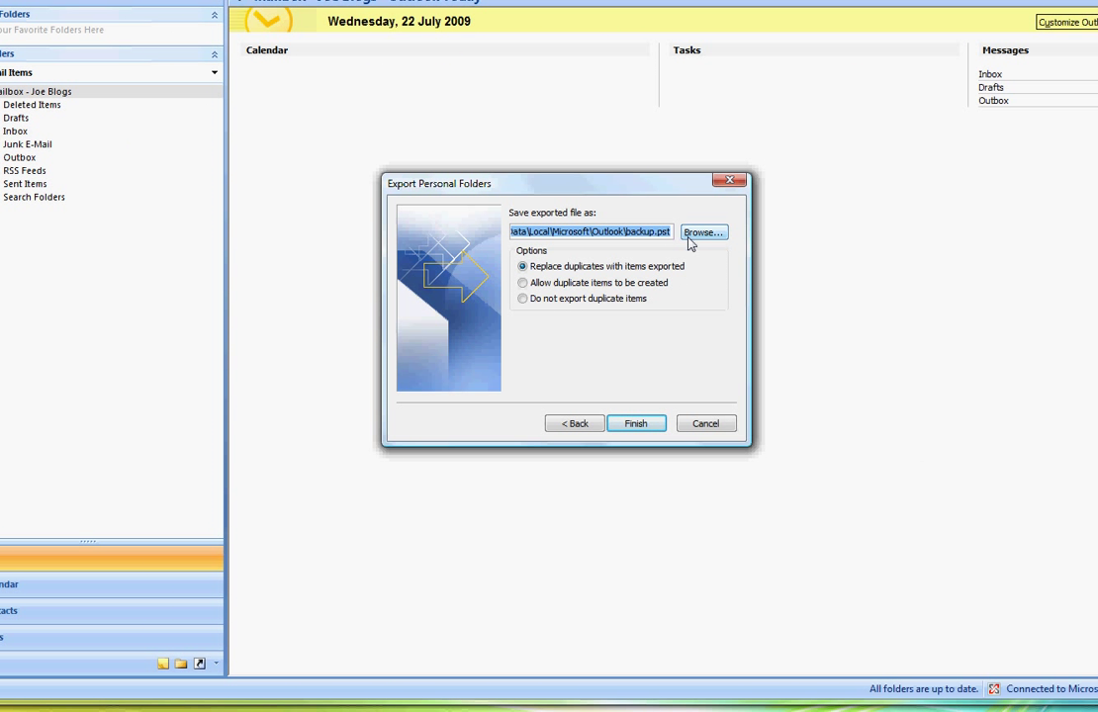
Set the export file to Joe Blogs on the Desktop, replacing duplicates.
click(702, 232)
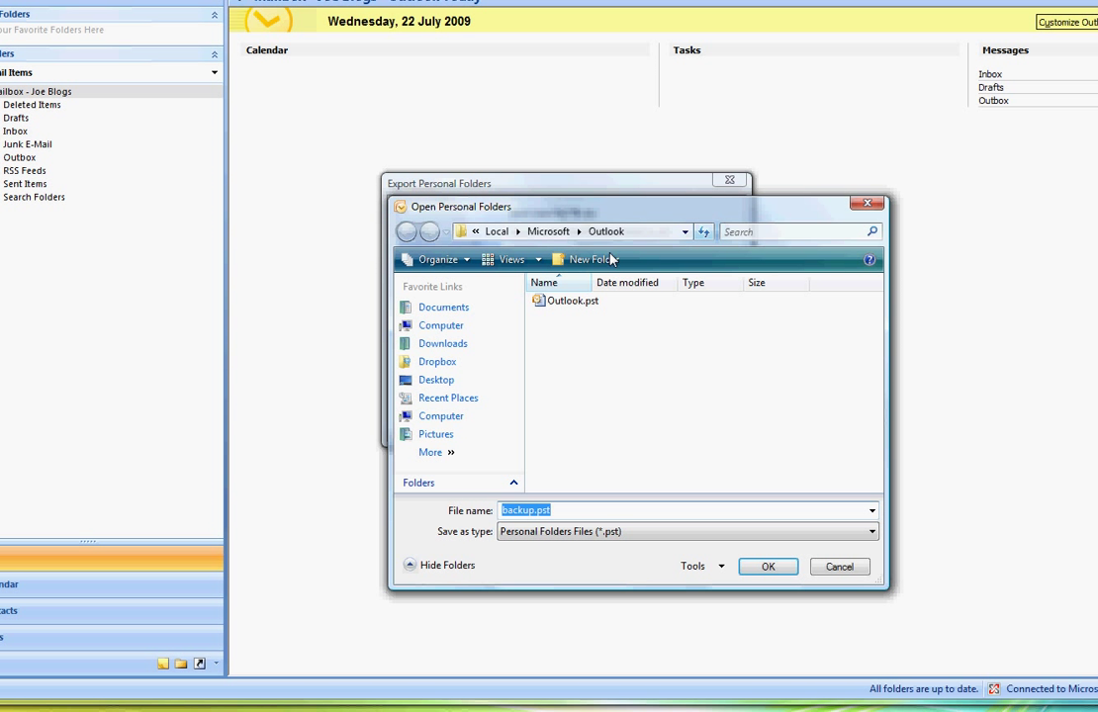
click(436, 380)
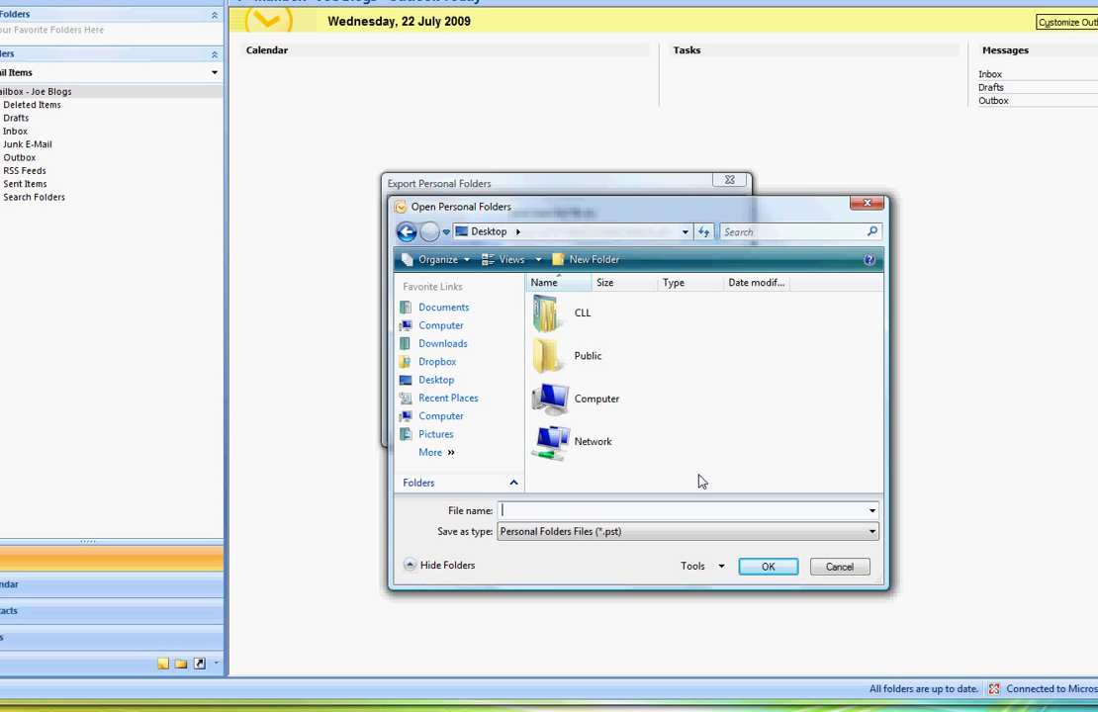
text(Joe)
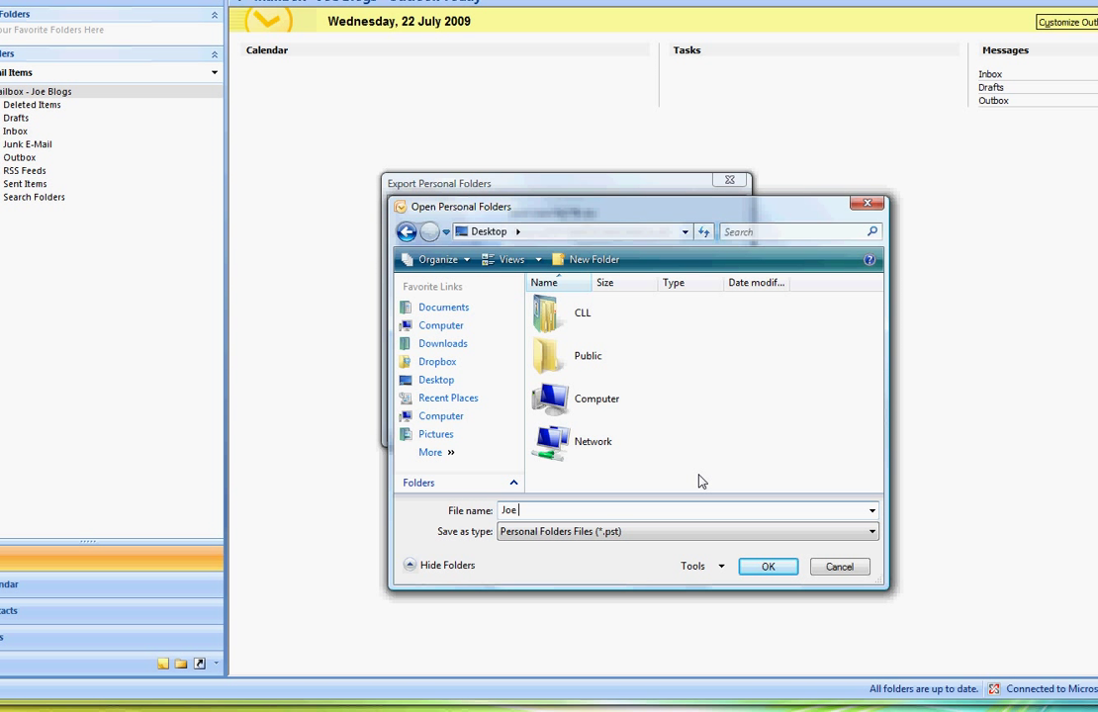
text(Blogs)
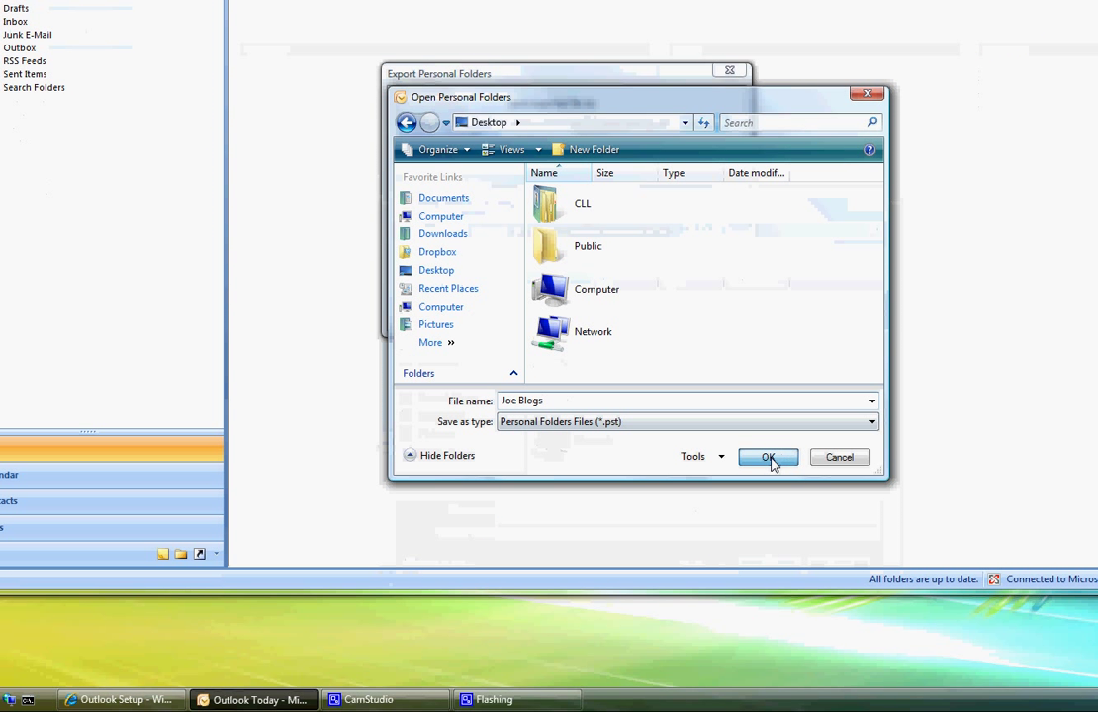
click(769, 457)
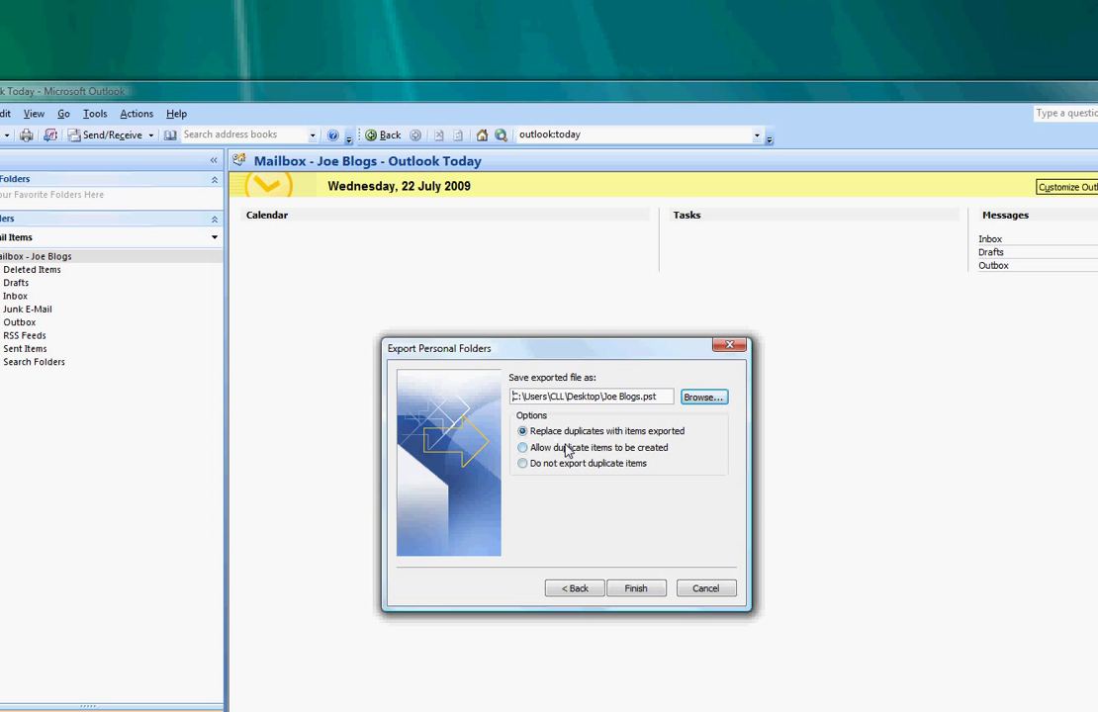
mouse_move(592, 468)
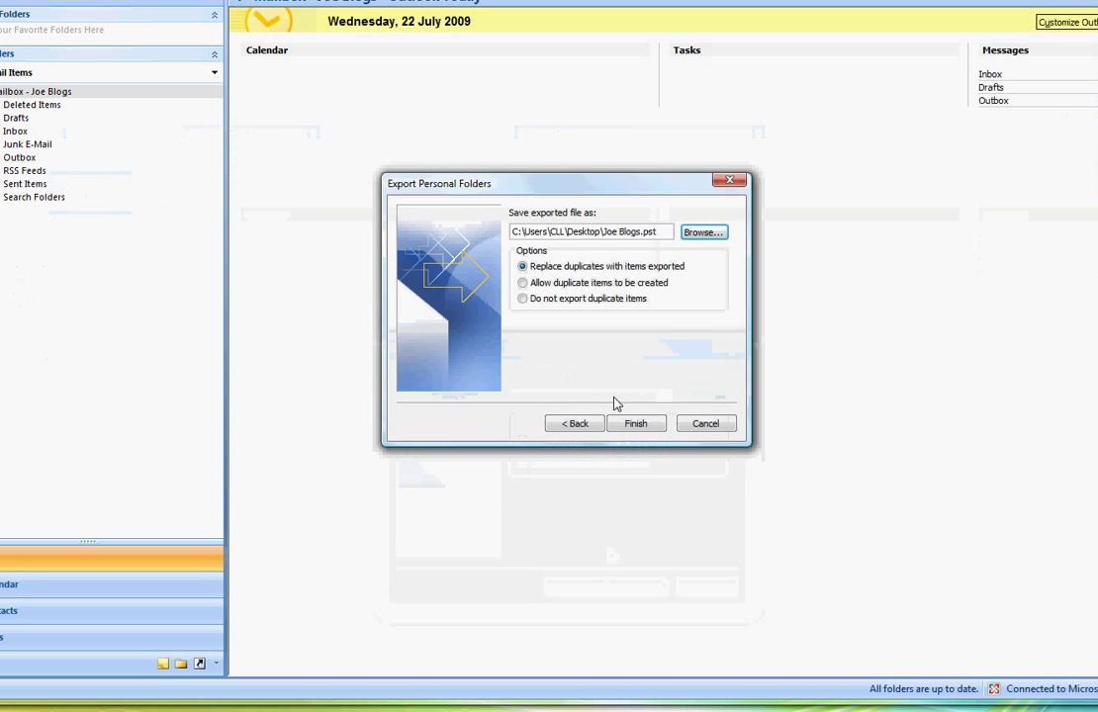
Finish the export and accept Personal Folders with no password.
click(636, 424)
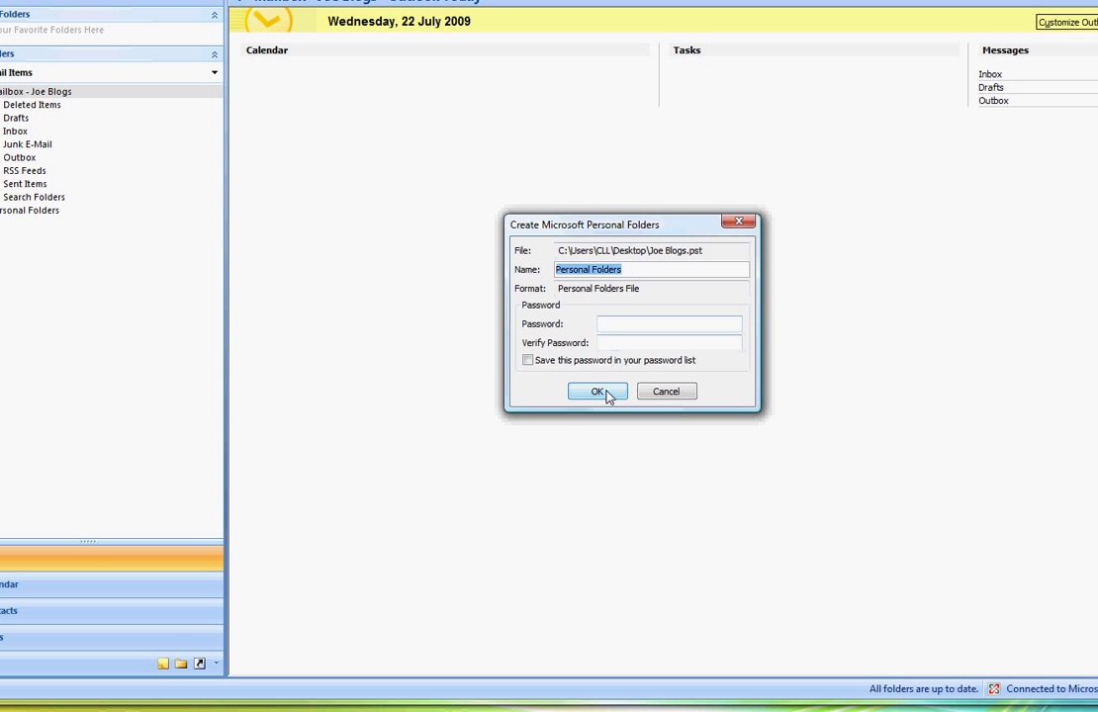
click(596, 391)
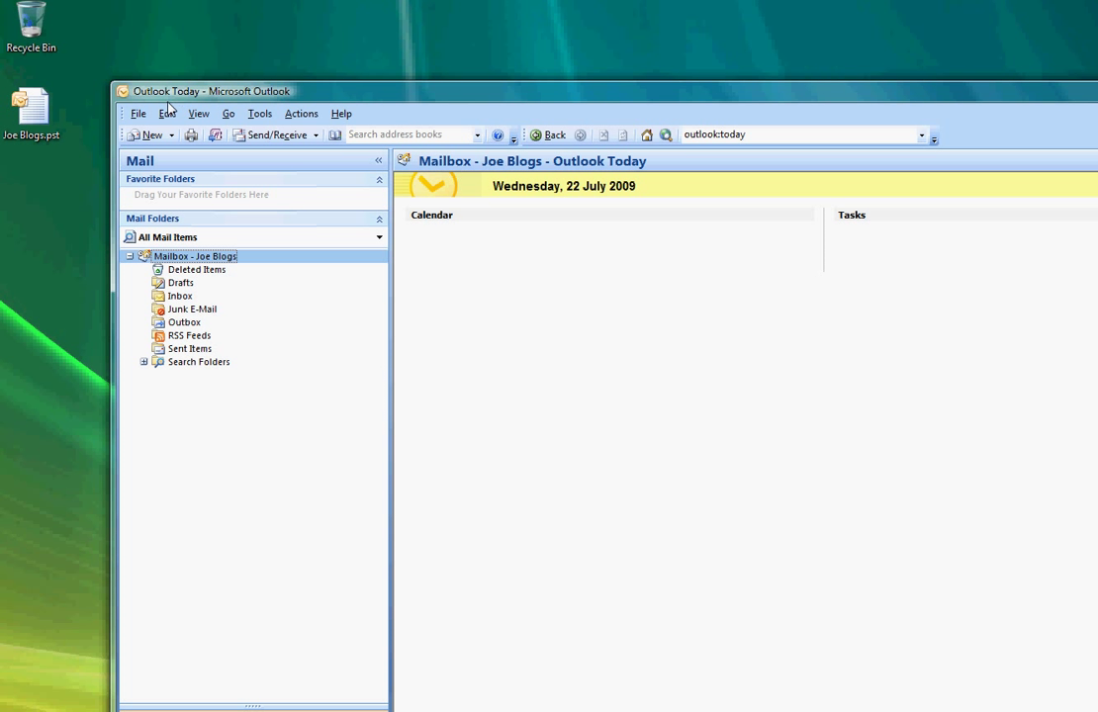
Open Joe Blogs.pst from the Desktop as an Outlook data file and select Personal Folders.
click(138, 113)
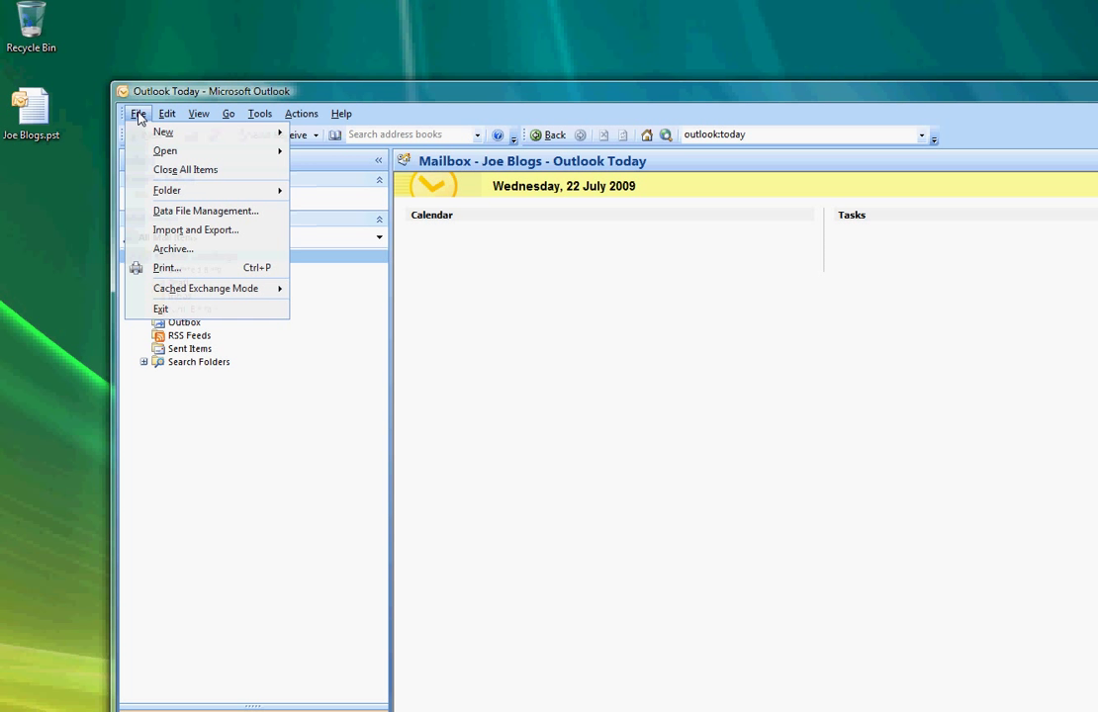
click(165, 150)
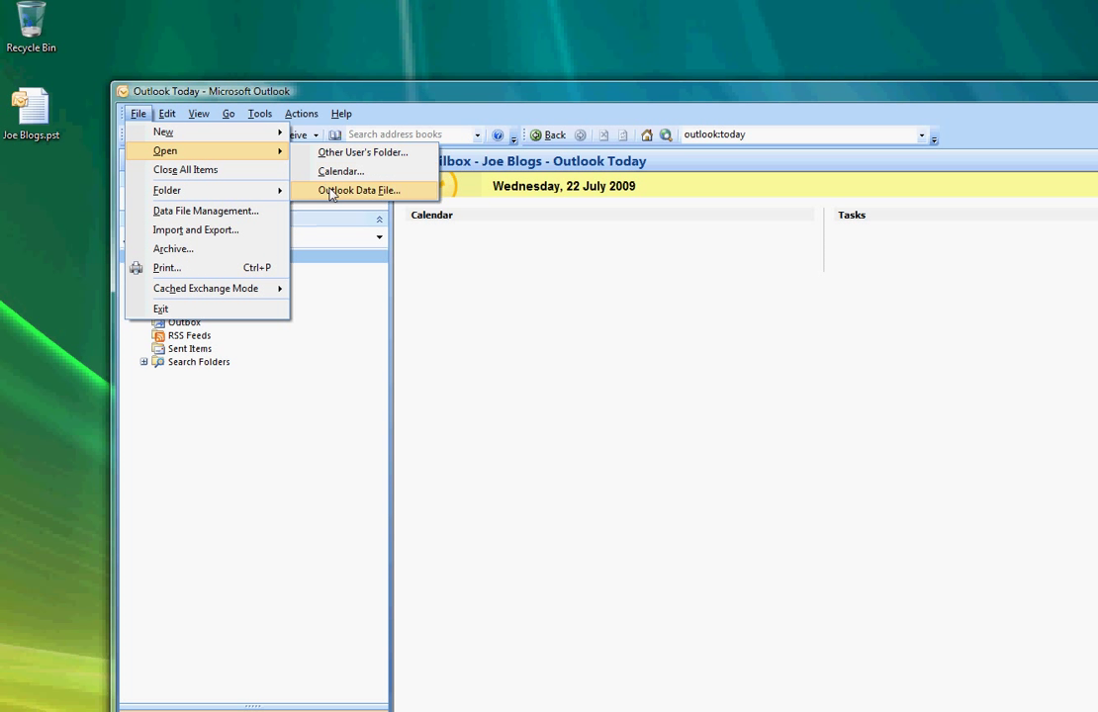
click(357, 190)
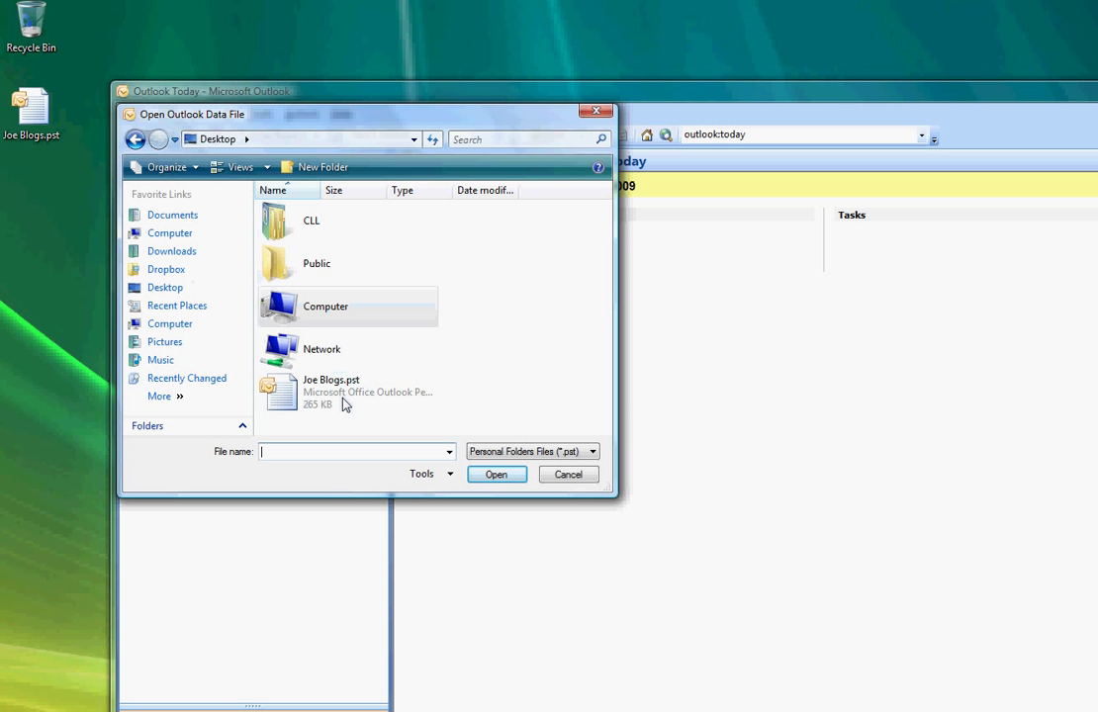
click(332, 391)
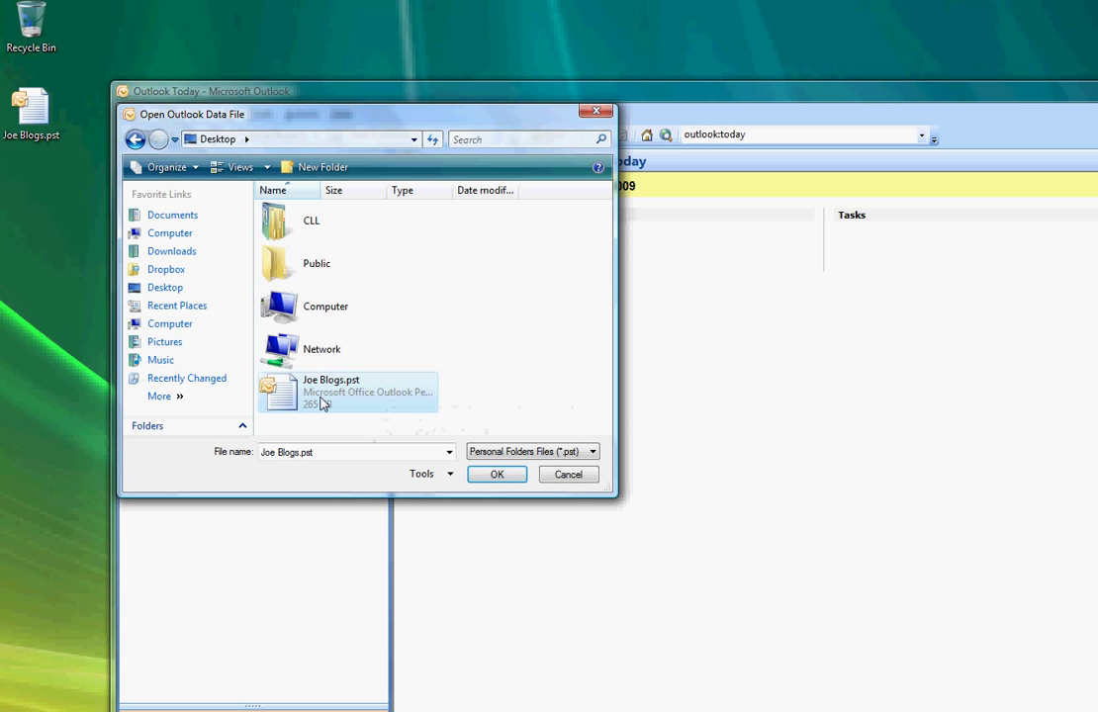
mouse_move(326, 396)
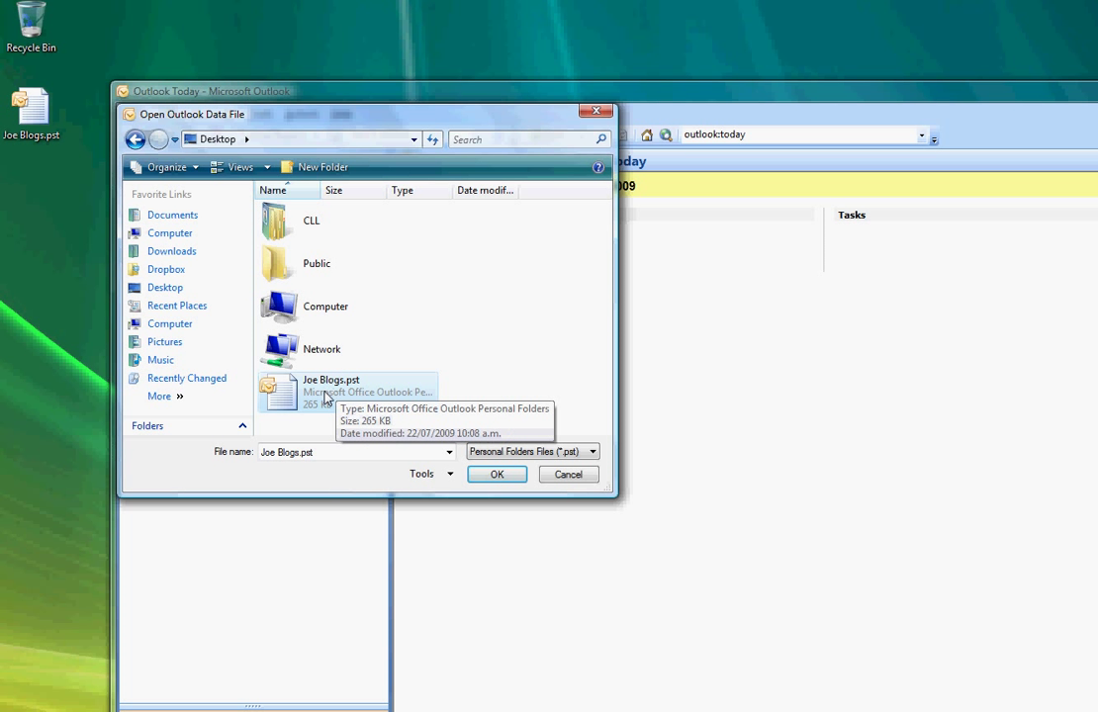
click(496, 474)
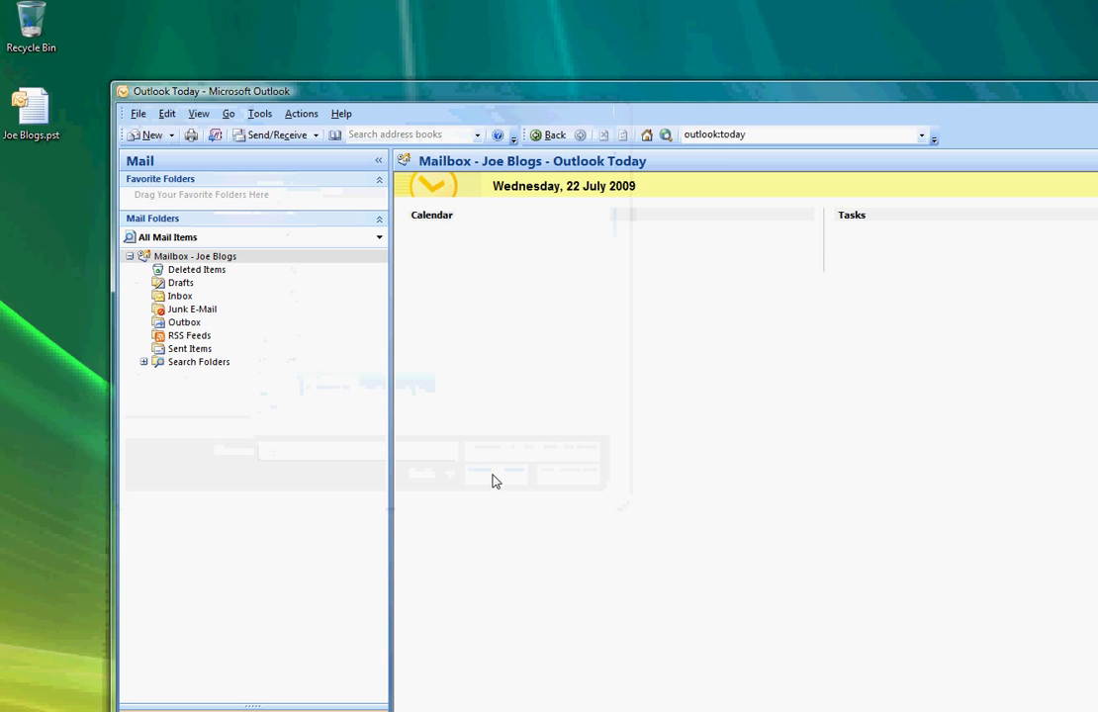
click(188, 375)
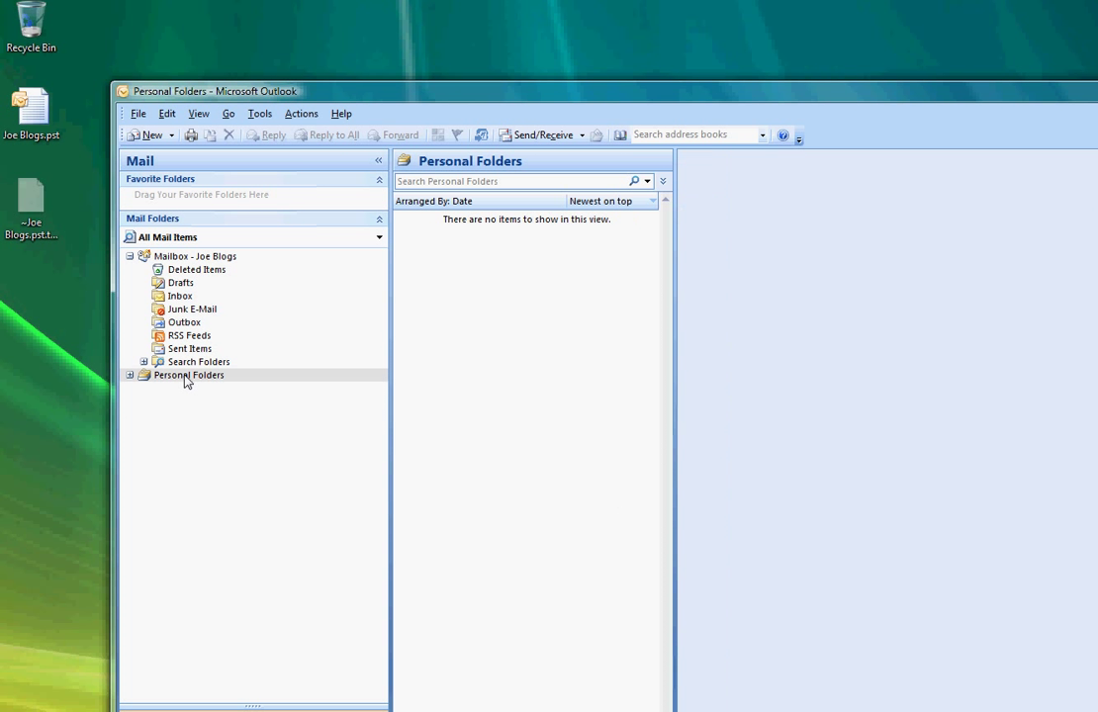
Expand Personal Folders and inspect its Inbox and Sent Items, finding Test Email.
click(130, 375)
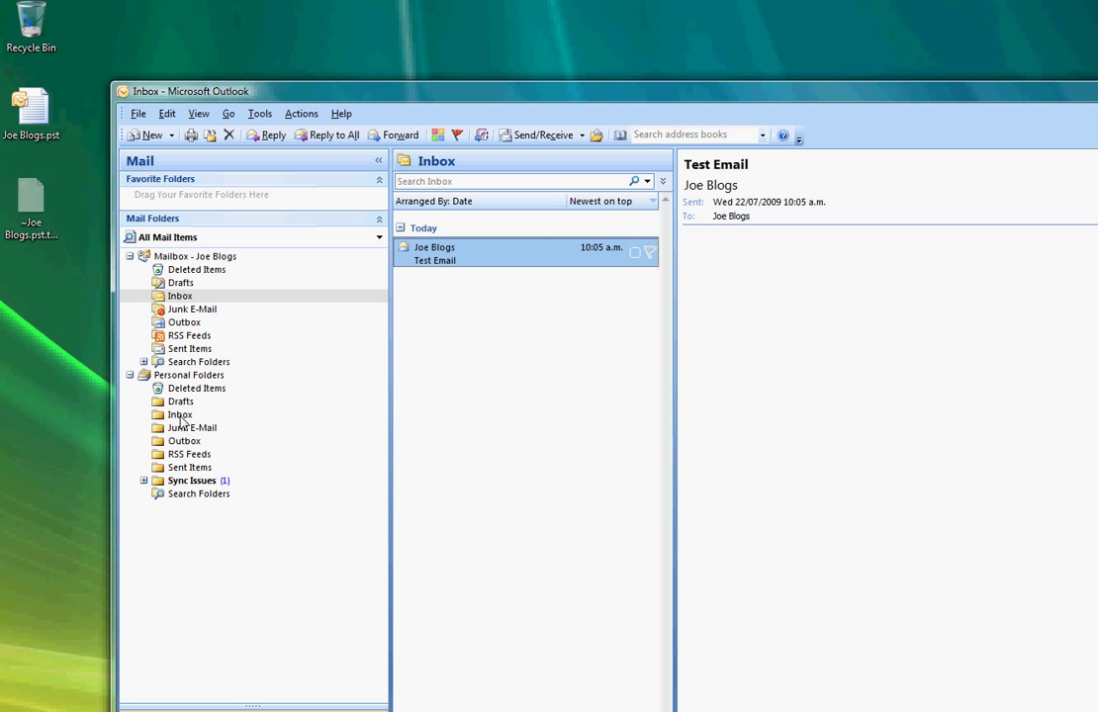
click(190, 467)
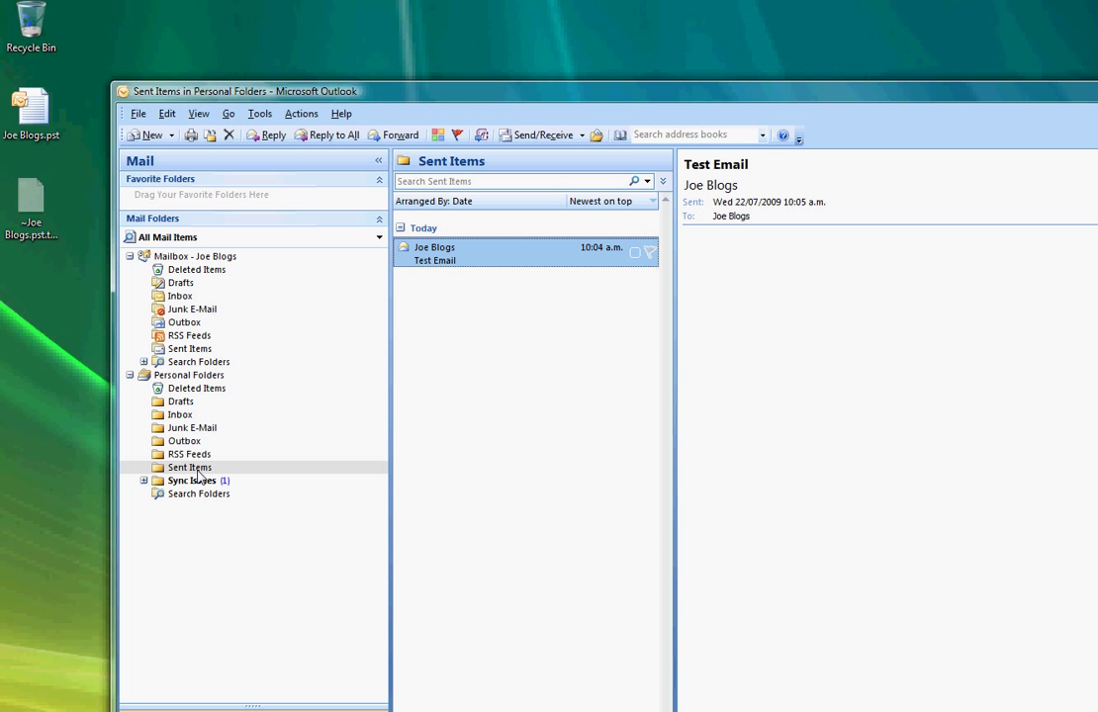
click(190, 349)
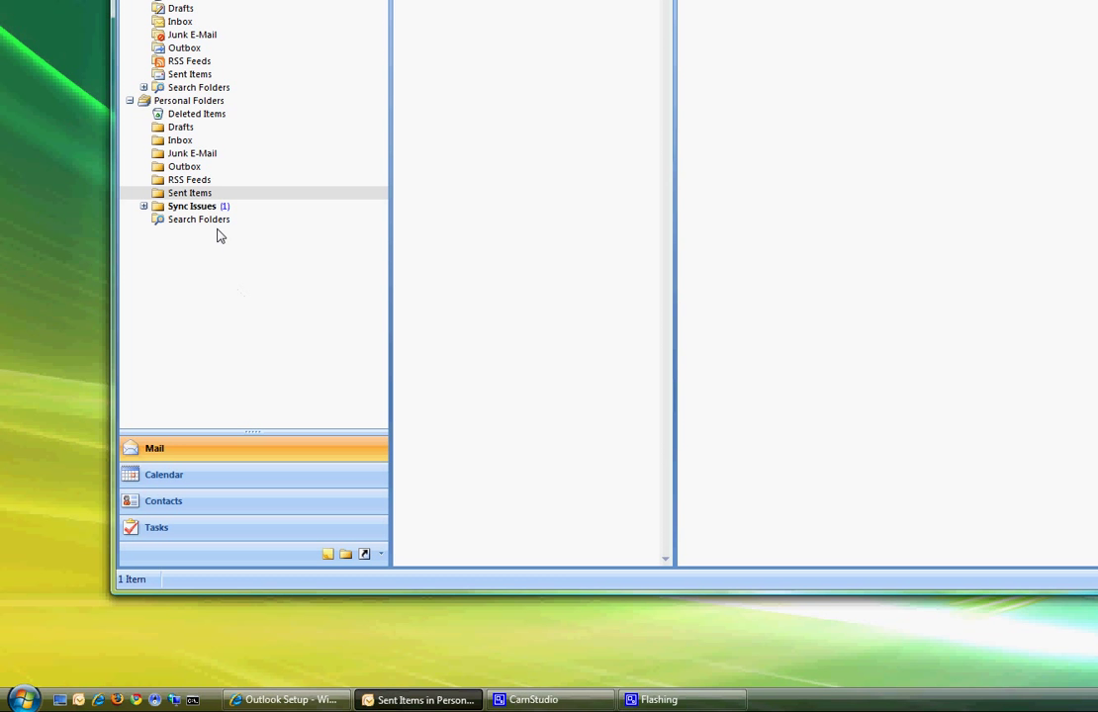
mouse_move(145, 579)
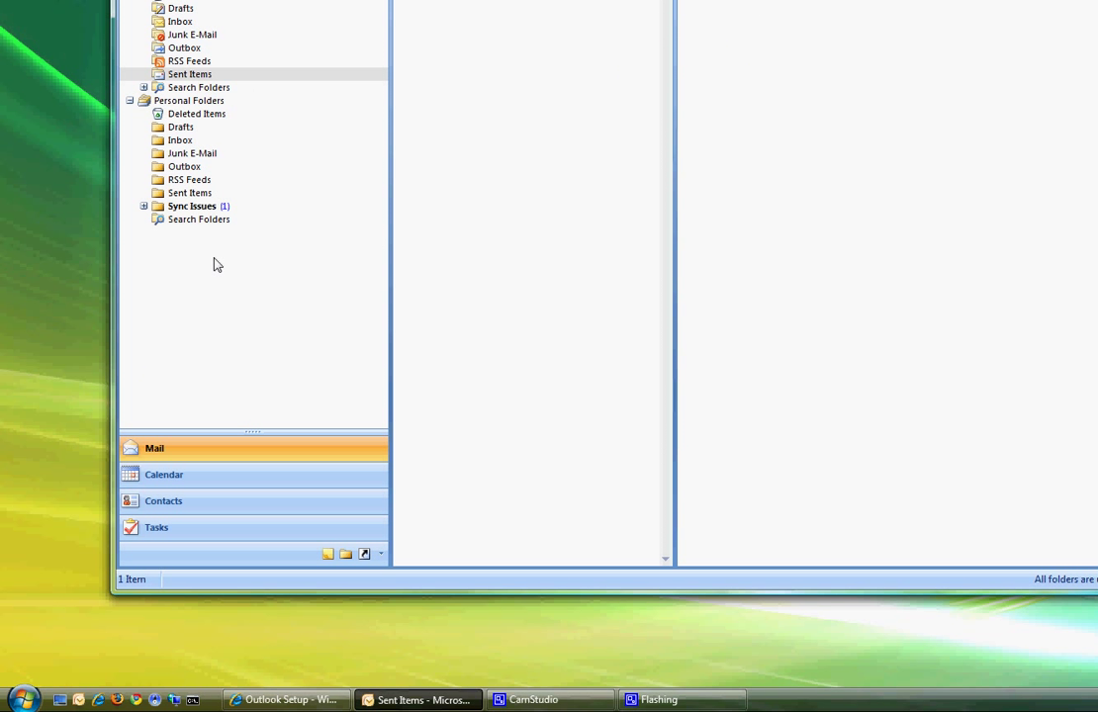
mouse_move(218, 236)
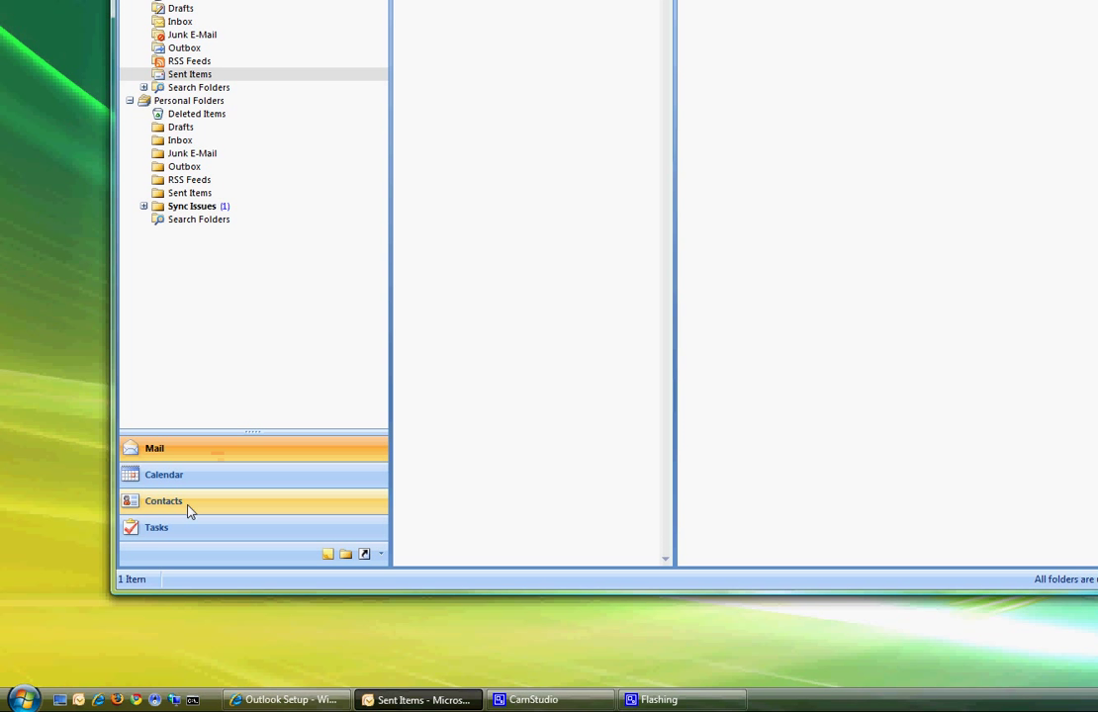
Switch to Contacts and view Contacts in Personal Folders, showing Test Contact.
click(164, 500)
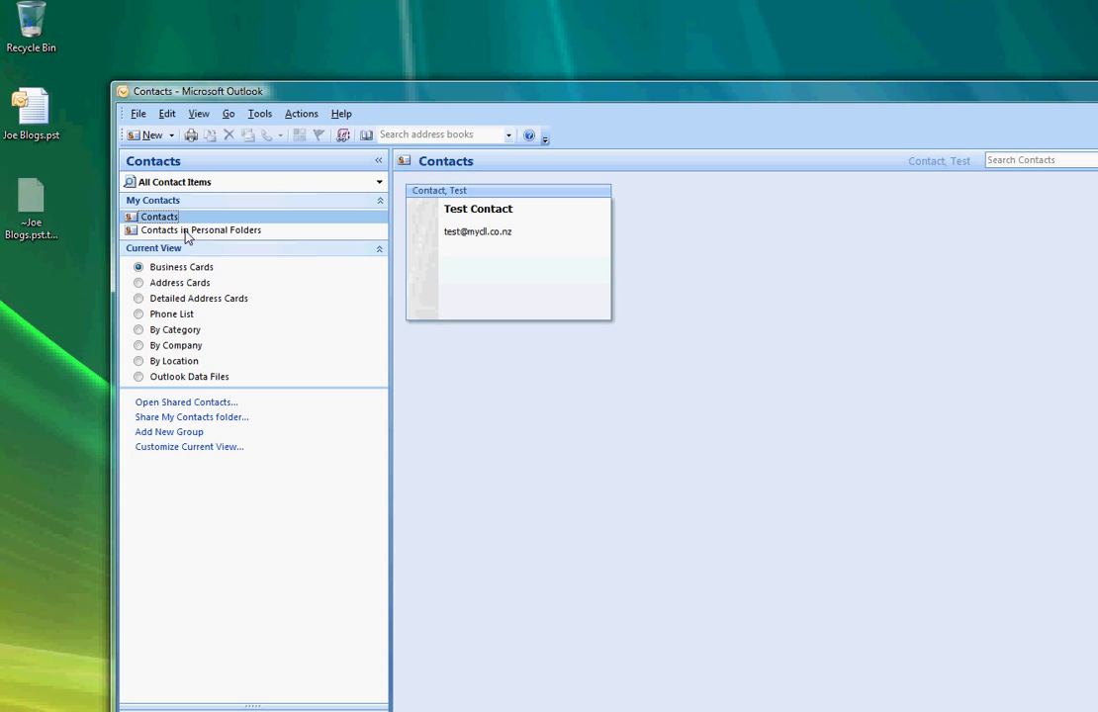
click(201, 229)
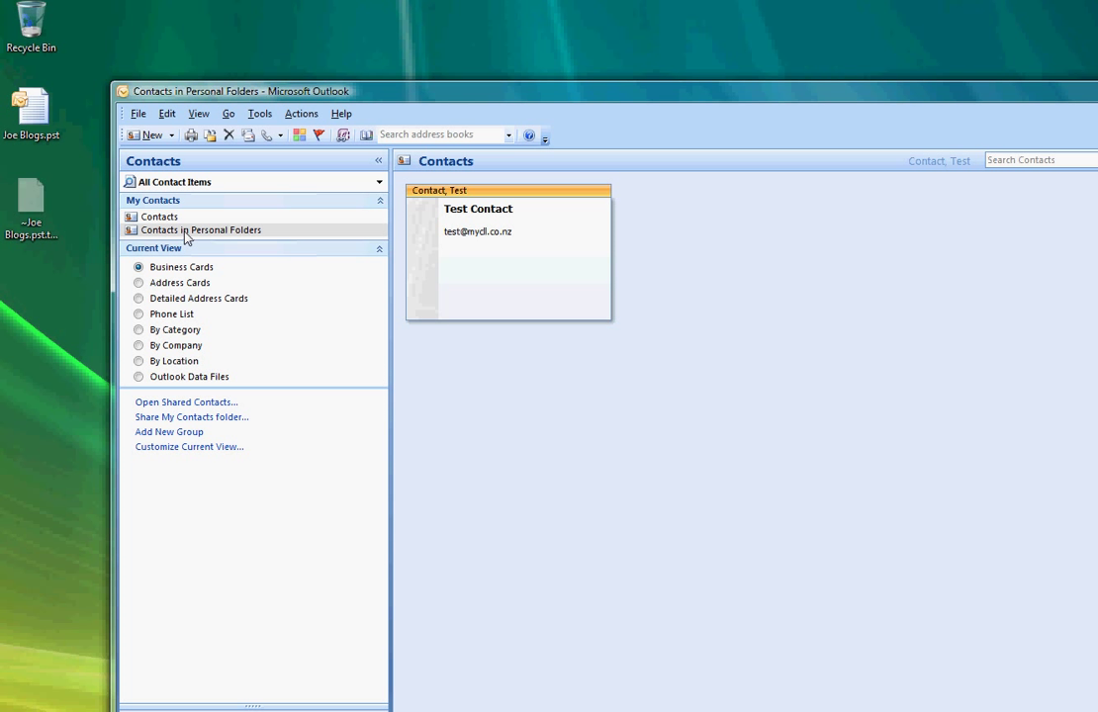